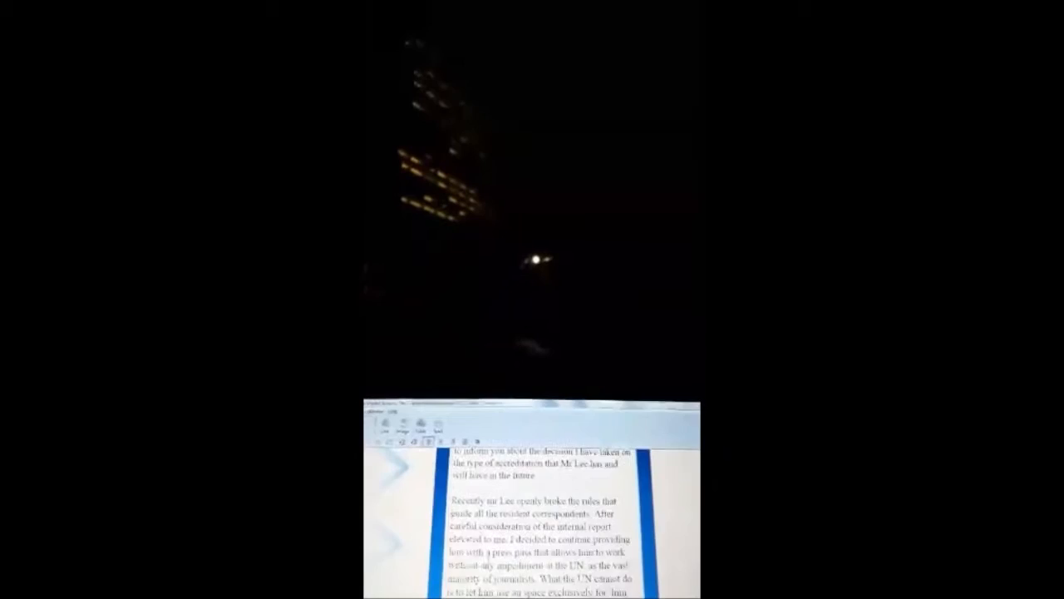
{"action": "scroll", "scroll_direction": "down", "scroll_amount": 3}
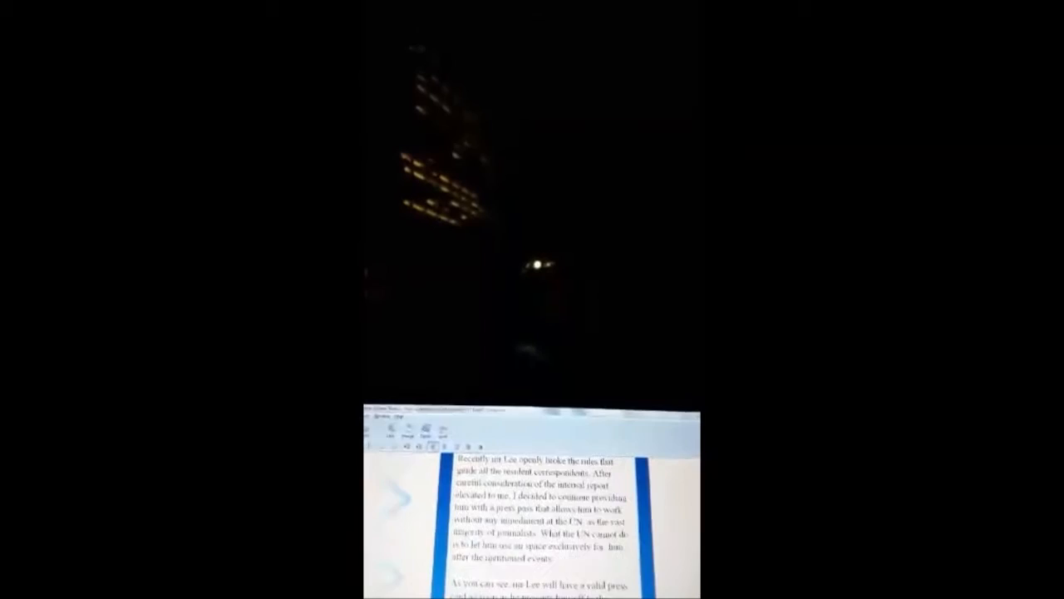